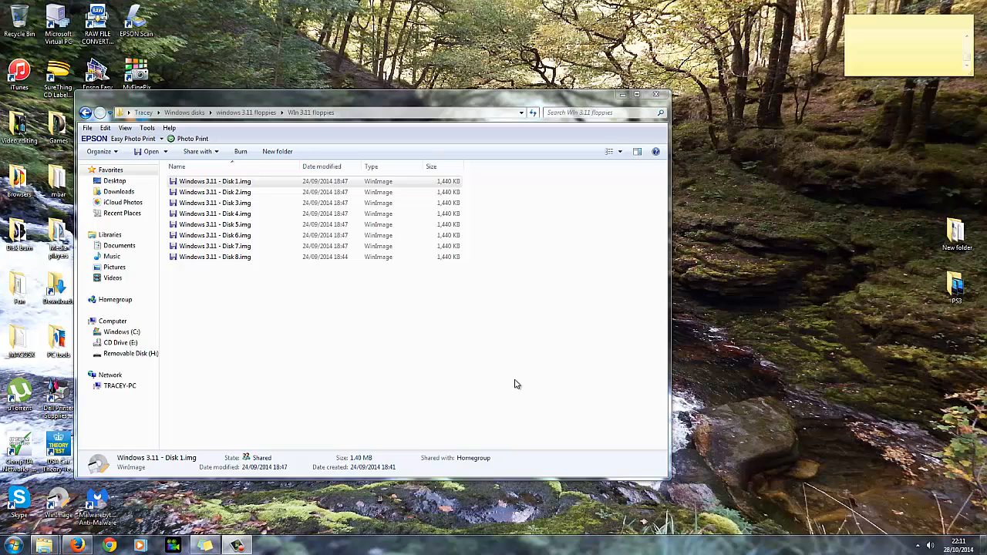
pyautogui.moveTo(216, 204)
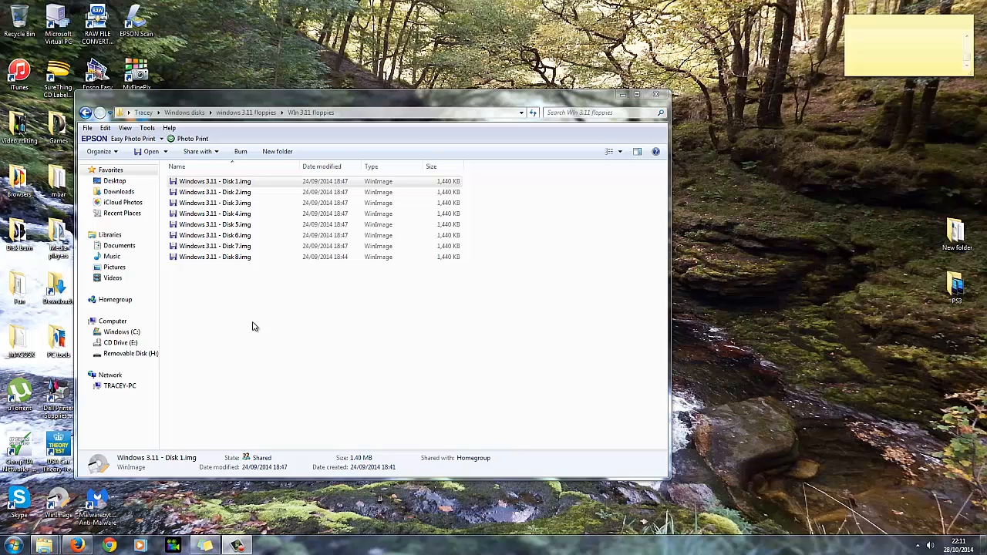
# Create a new folder named win311 beside the floppy images and open Windows 3.11 - Disk 1.img in WinImage
pyautogui.click(278, 151)
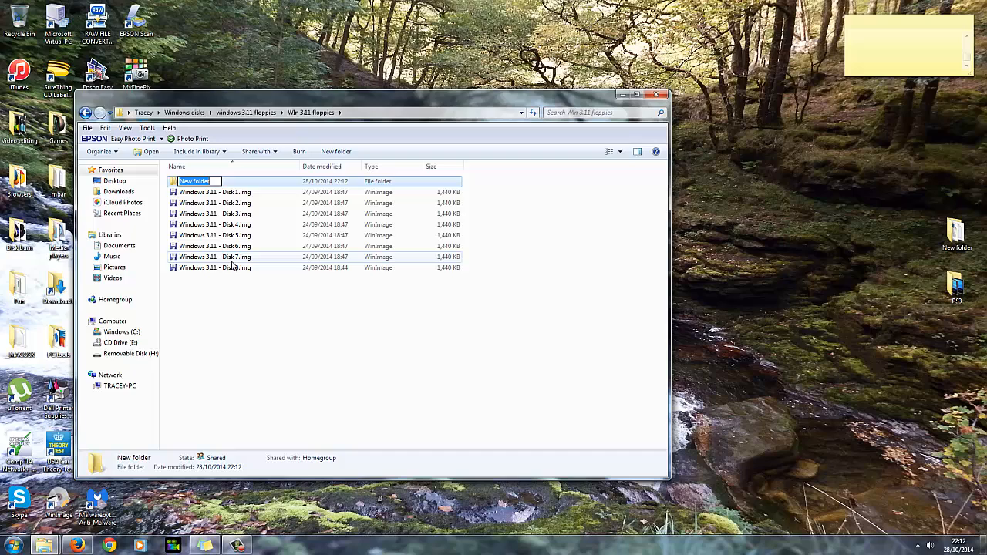
pyautogui.write('win311')
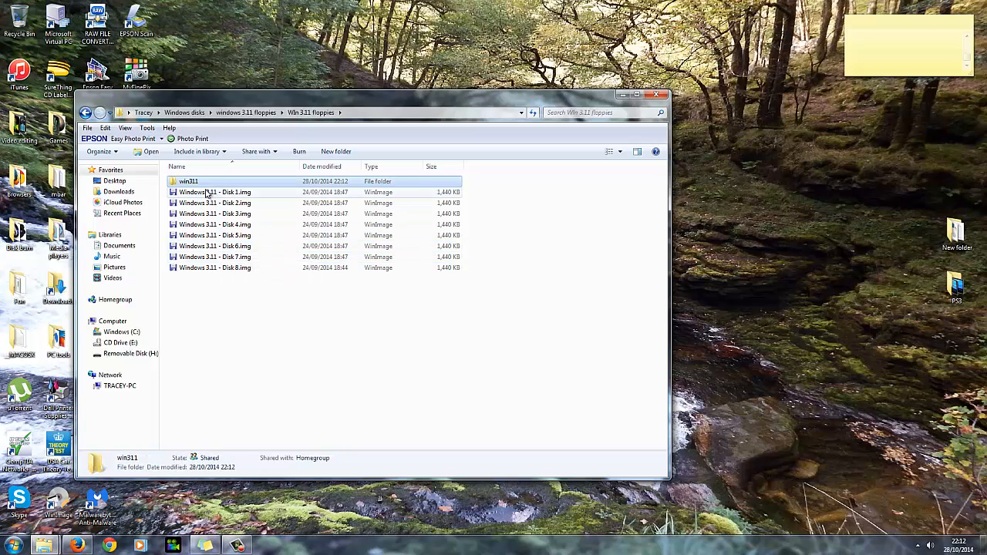
pyautogui.click(216, 191)
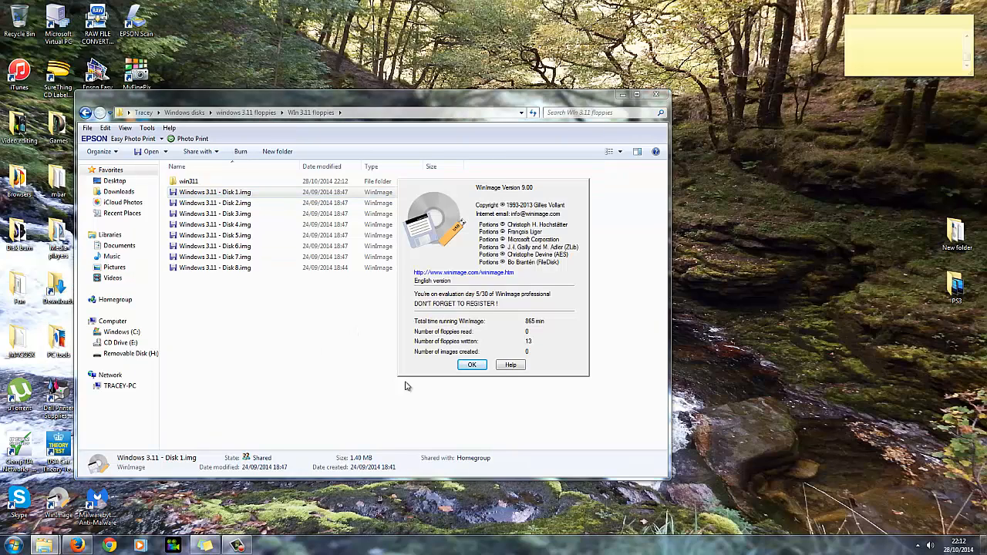
# Dismiss the registration notice and extract Disk 1's files with pathnames into win311, answering the replace prompt
pyautogui.click(472, 364)
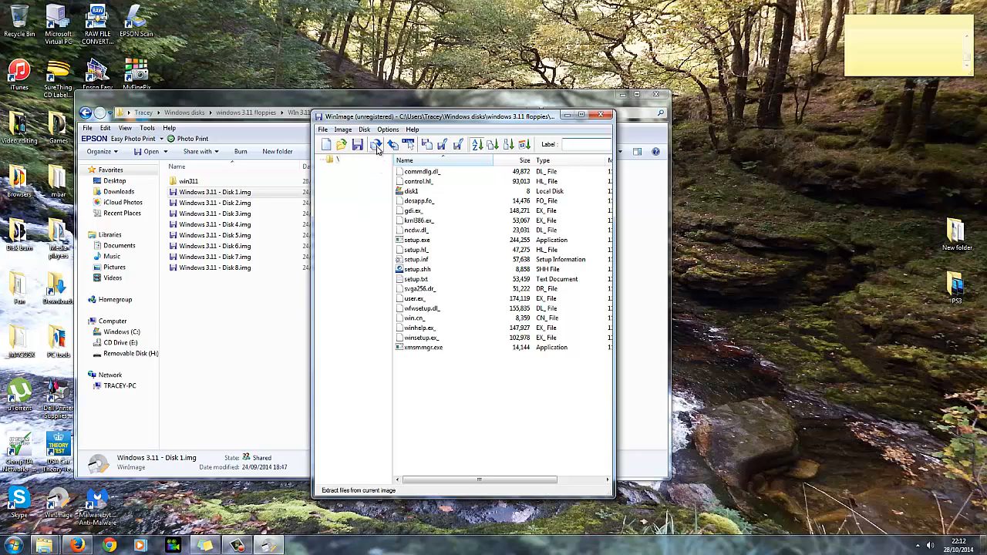
pyautogui.moveTo(377, 146)
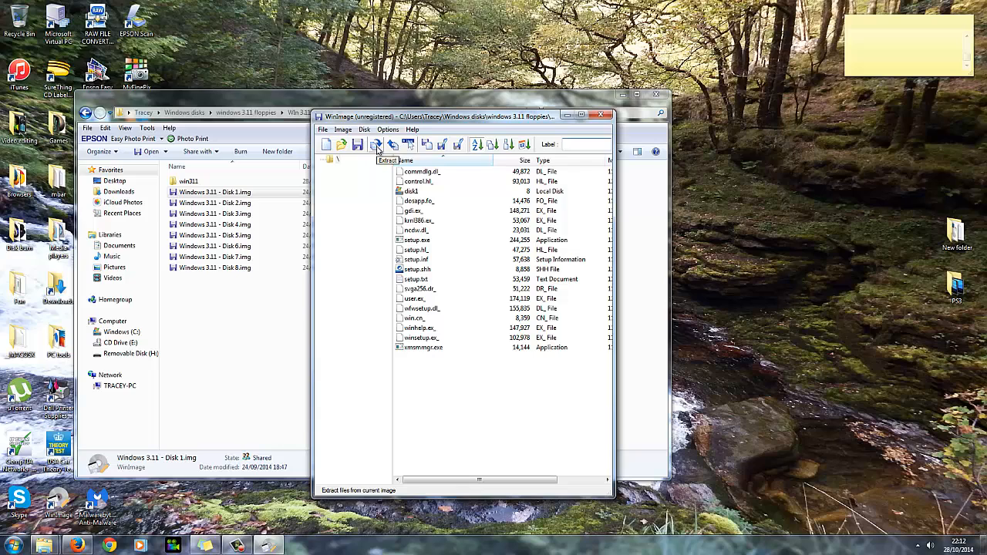
pyautogui.click(377, 145)
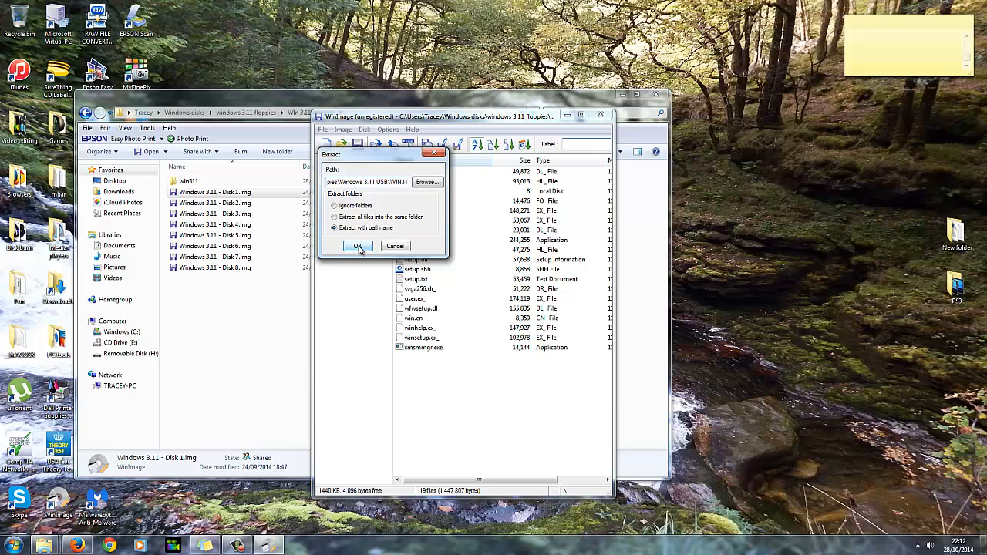
pyautogui.click(358, 246)
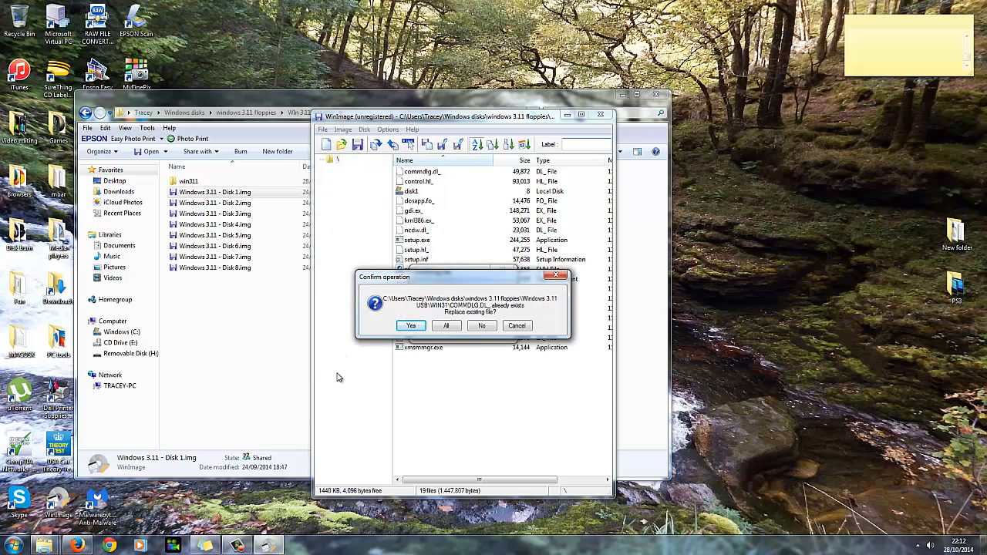
pyautogui.moveTo(381, 331)
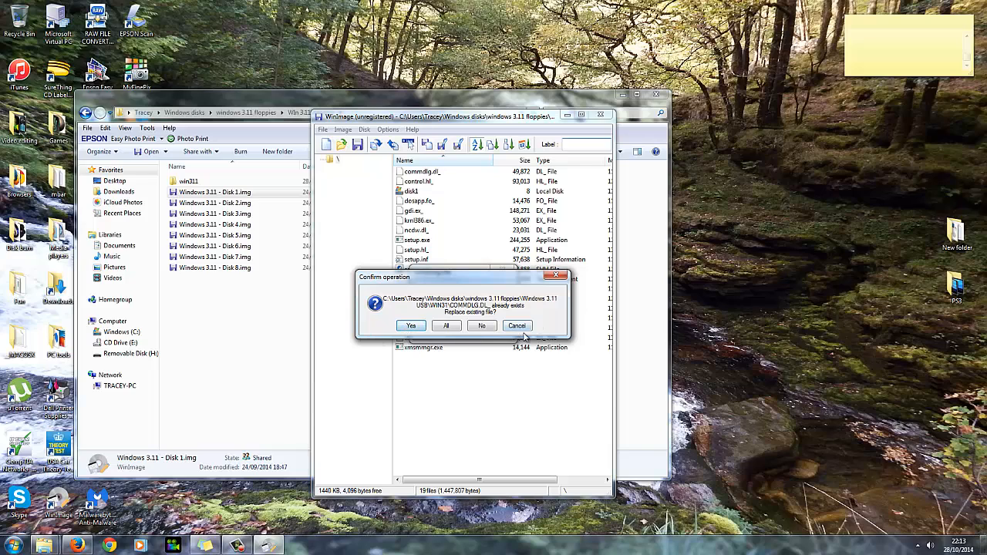
pyautogui.click(411, 326)
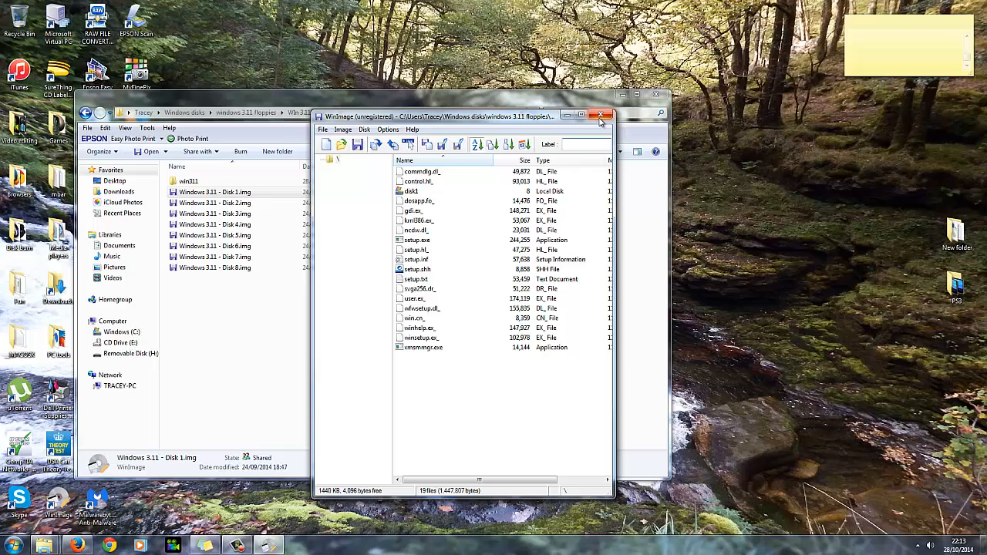
# Close WinImage and scroll through the extracted files in the WIN31 folder
pyautogui.click(602, 114)
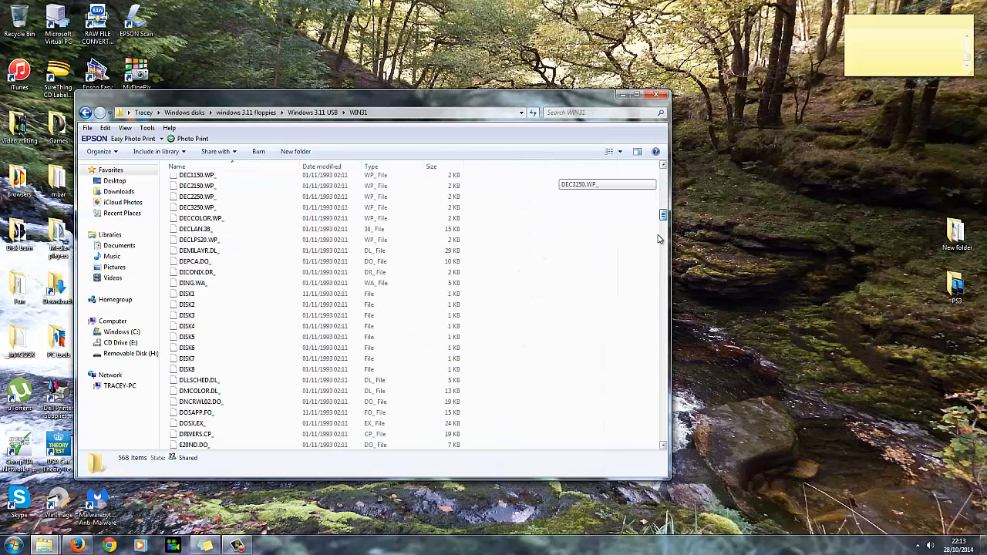
pyautogui.scroll(-3)
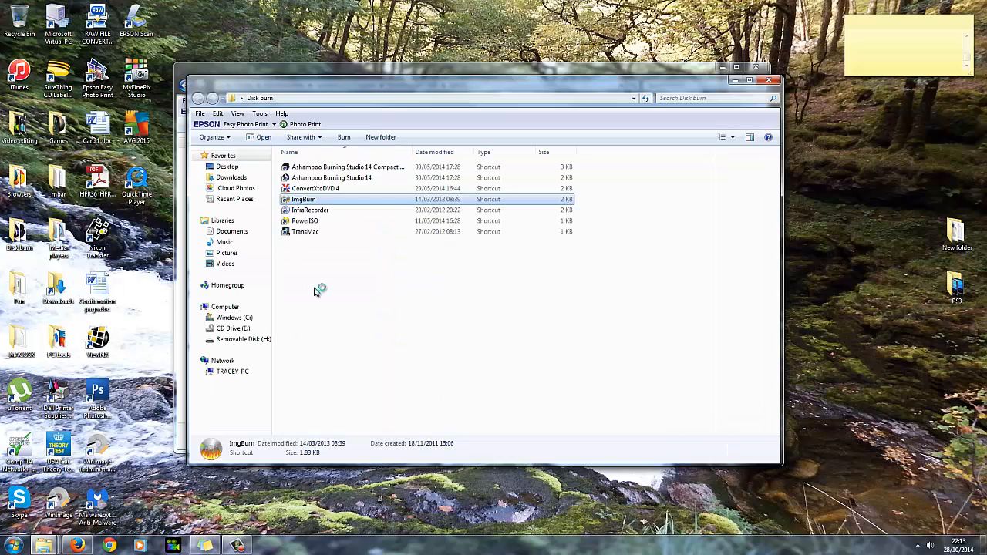
# Launch ImgBurn in Create image file from files/folders mode and browse for source files
pyautogui.doubleClick(302, 199)
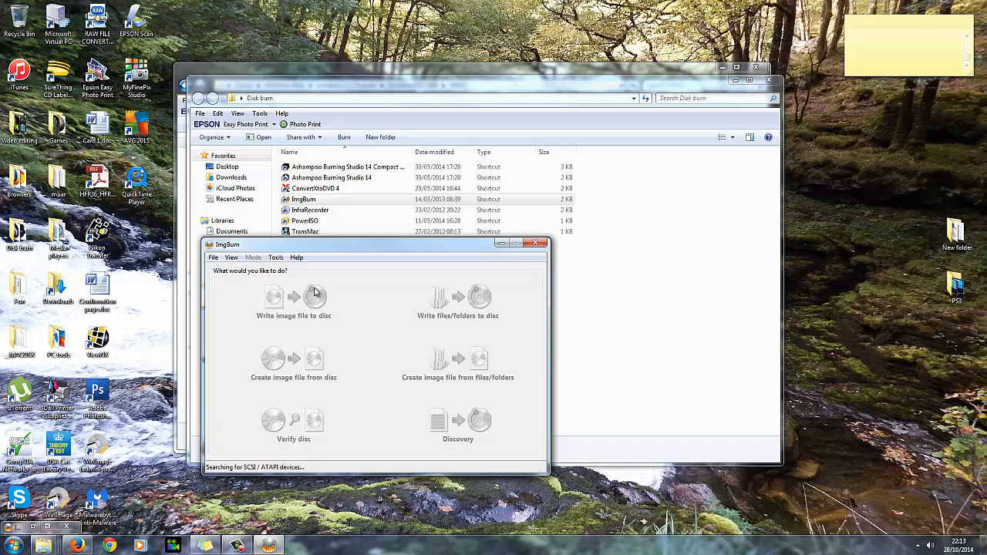
pyautogui.moveTo(361, 384)
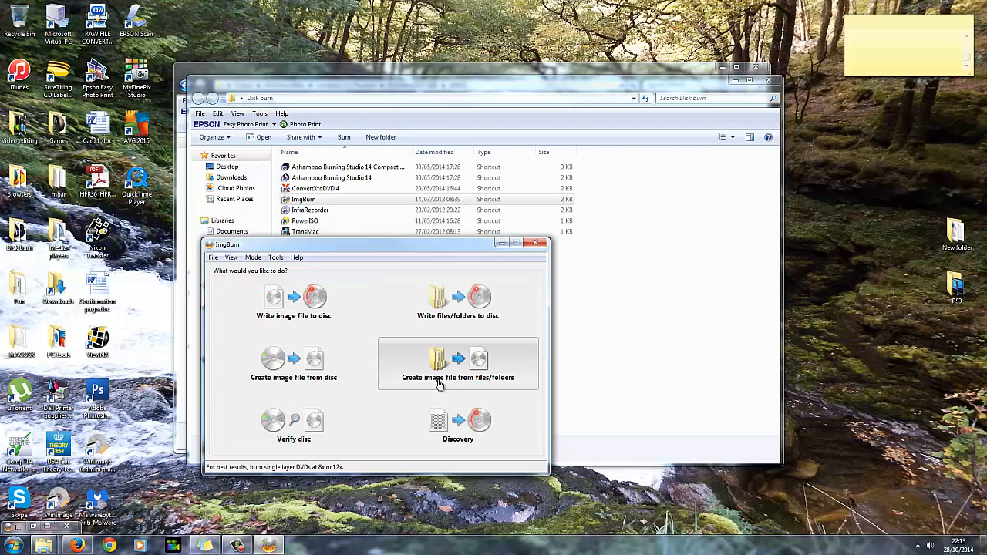
pyautogui.moveTo(457, 363)
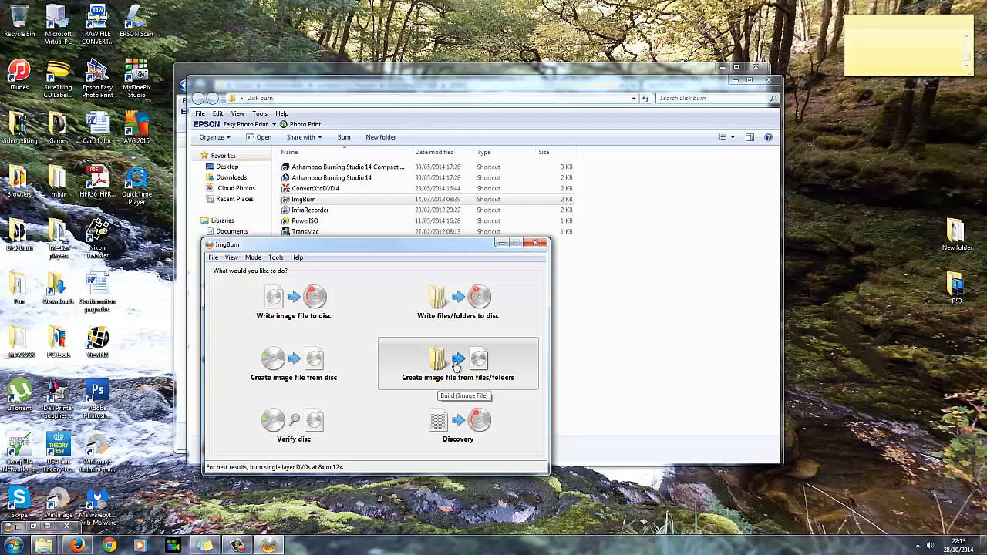
pyautogui.click(457, 363)
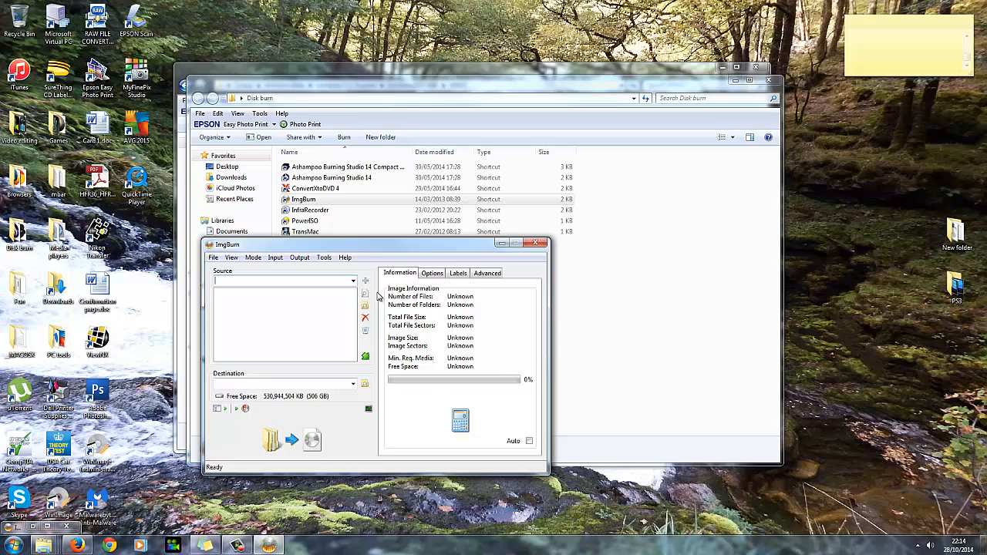
pyautogui.moveTo(366, 298)
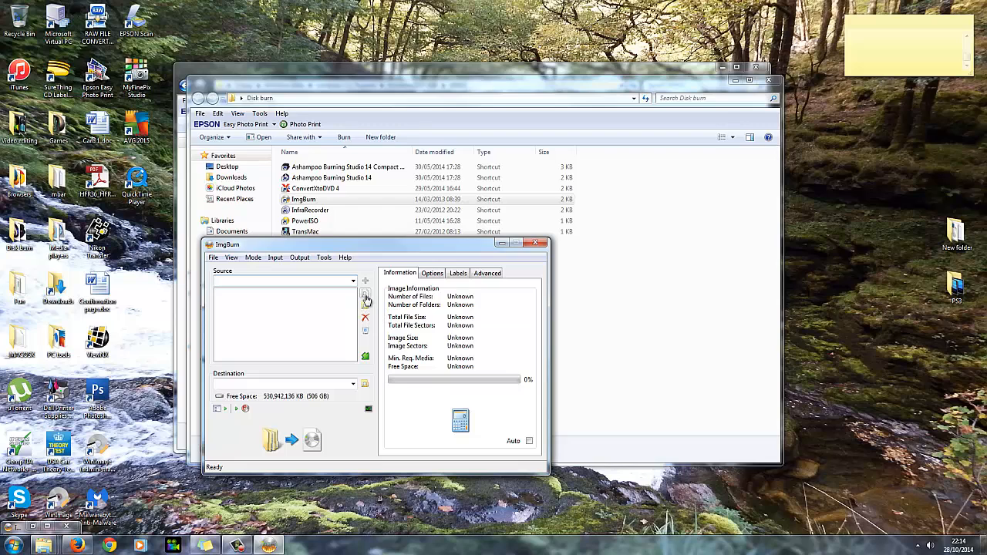
pyautogui.click(364, 296)
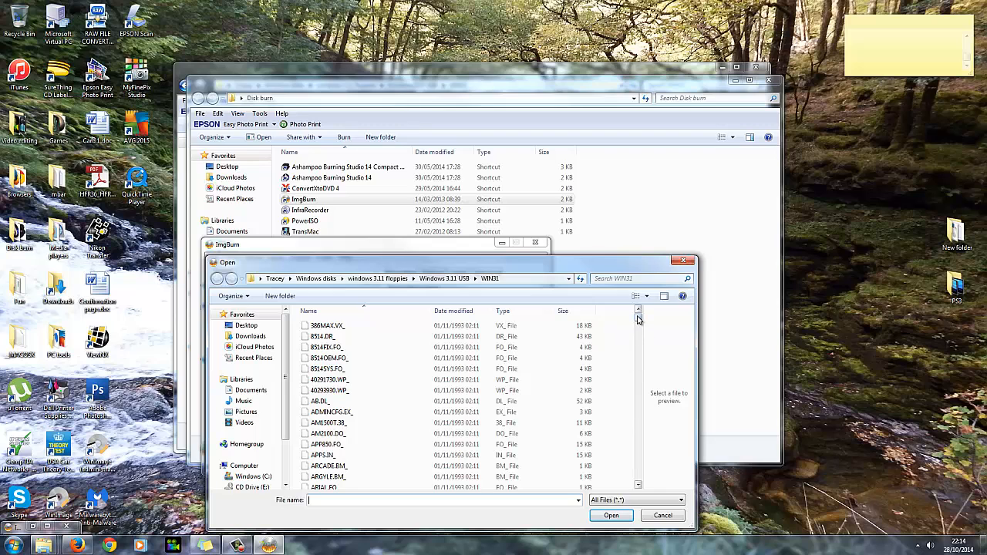
# Add the WIN31 files as the image source and set the destination image inside the win311 folder
pyautogui.click(611, 515)
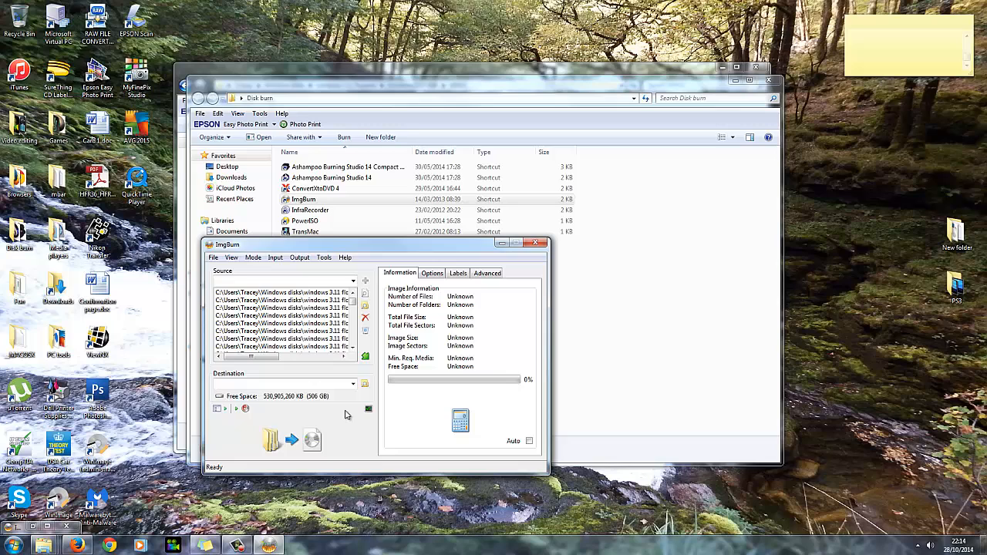
pyautogui.moveTo(364, 386)
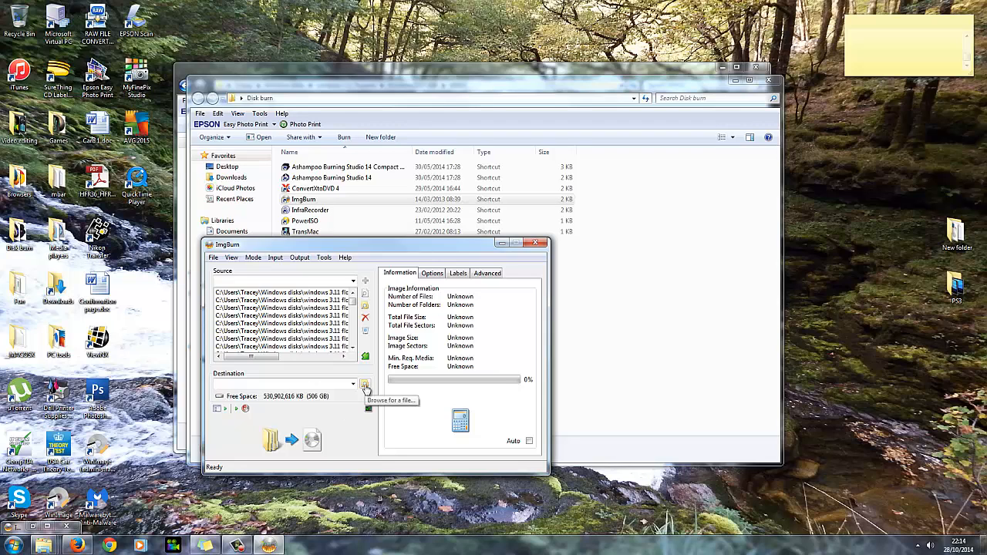
pyautogui.click(364, 386)
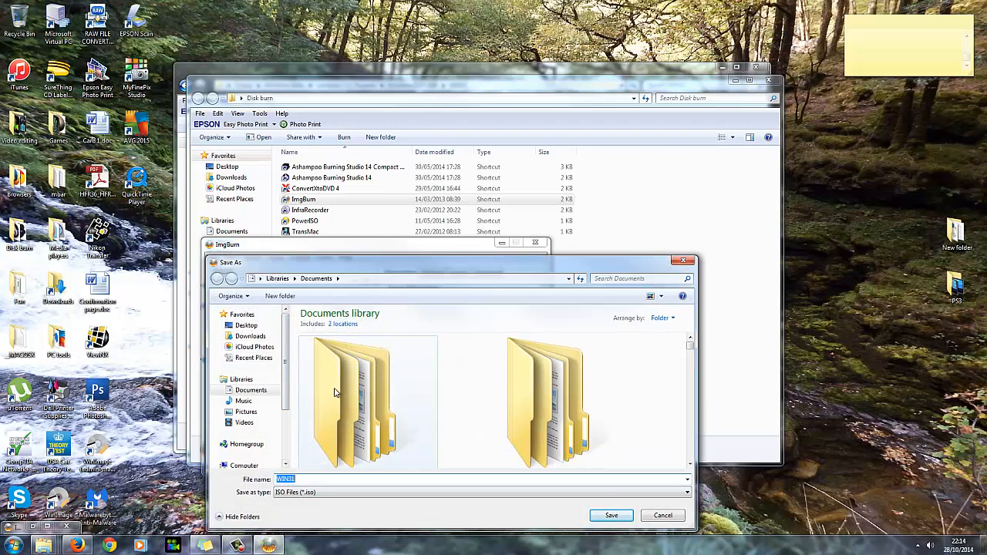
pyautogui.moveTo(309, 404)
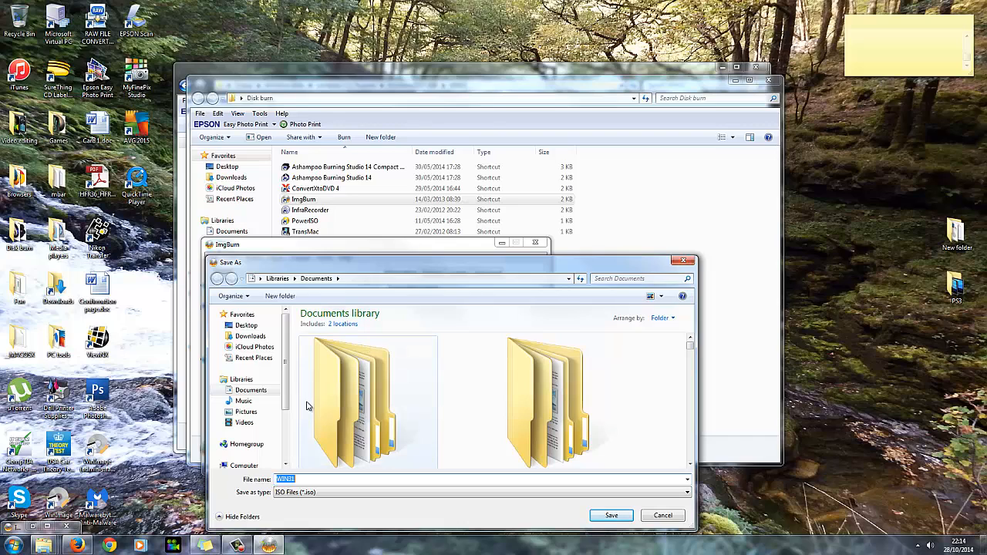
pyautogui.moveTo(318, 367)
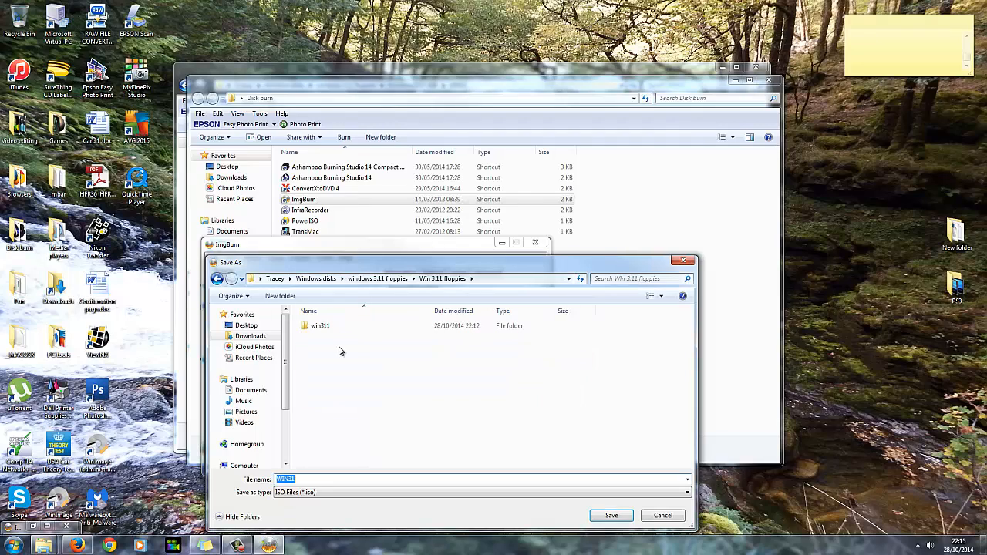
pyautogui.click(321, 326)
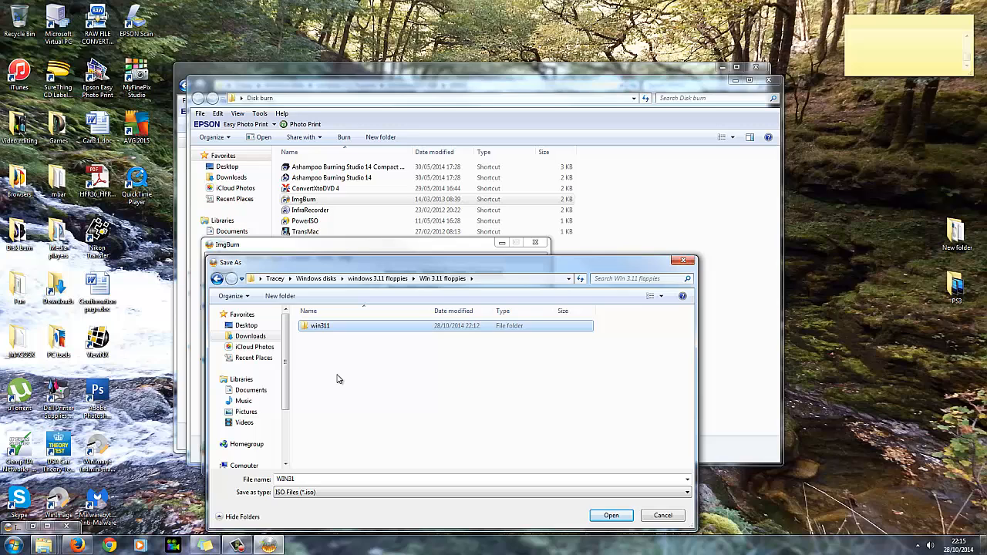
pyautogui.doubleClick(315, 326)
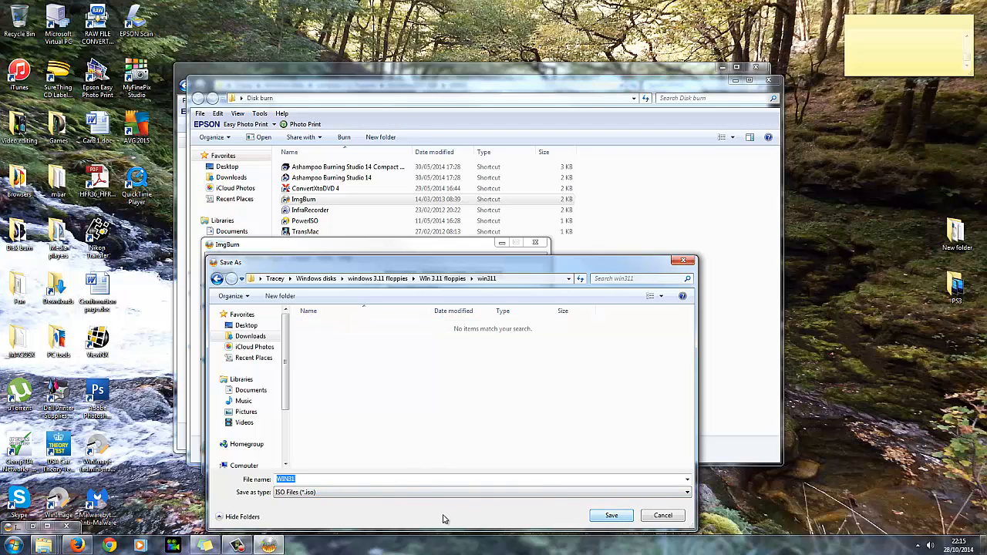
pyautogui.click(611, 515)
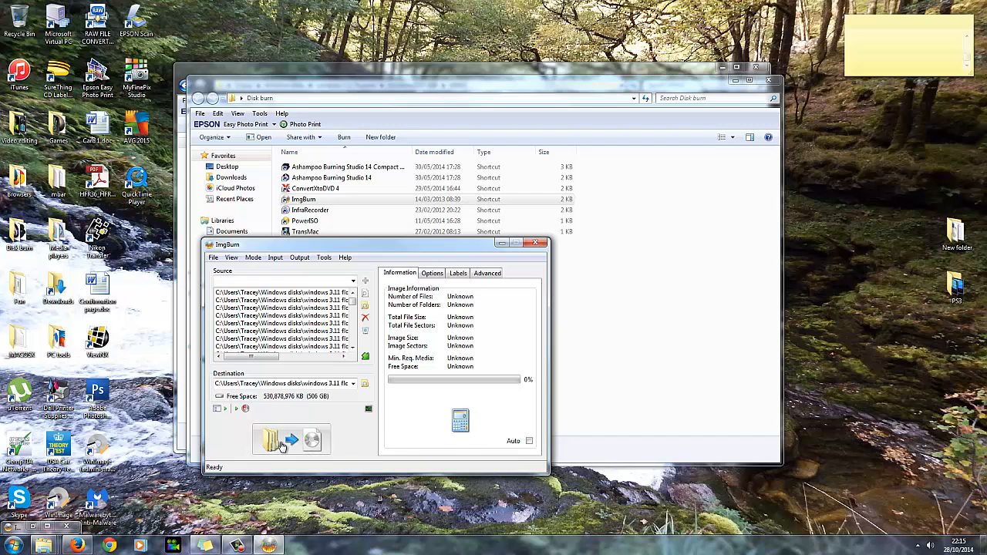
# Build the disc image with the WIN311 volume label, confirming the summary and the successful completion message
pyautogui.click(281, 441)
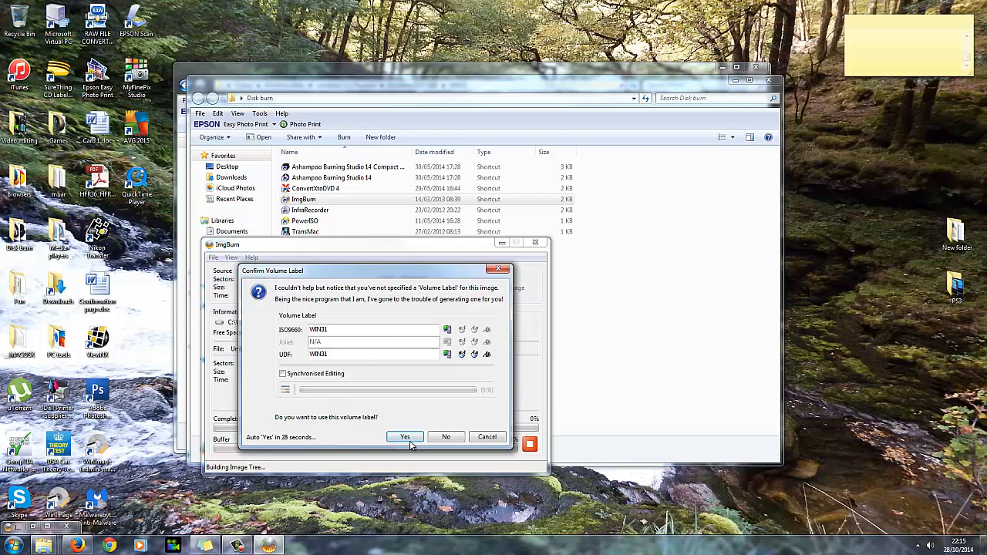
pyautogui.click(405, 437)
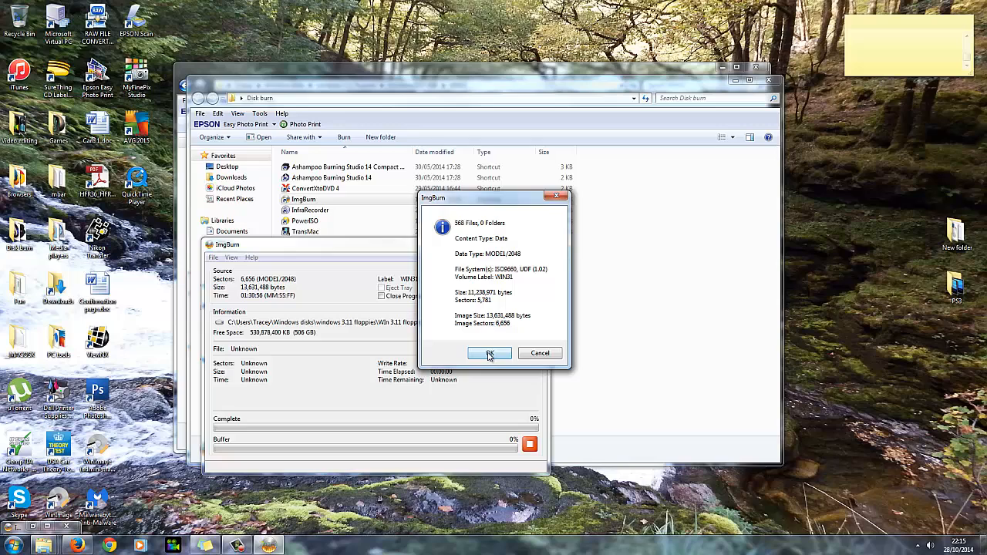
pyautogui.click(489, 353)
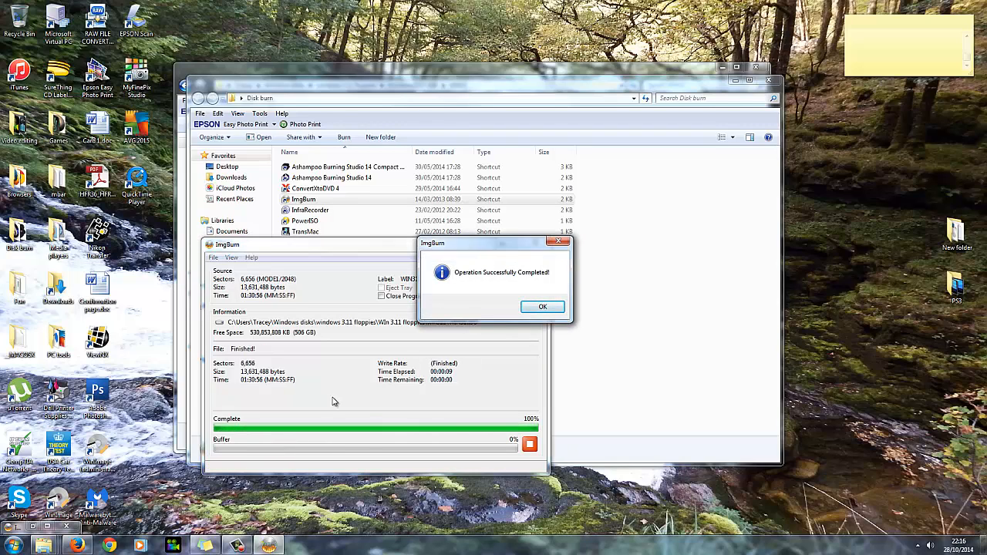
pyautogui.click(543, 306)
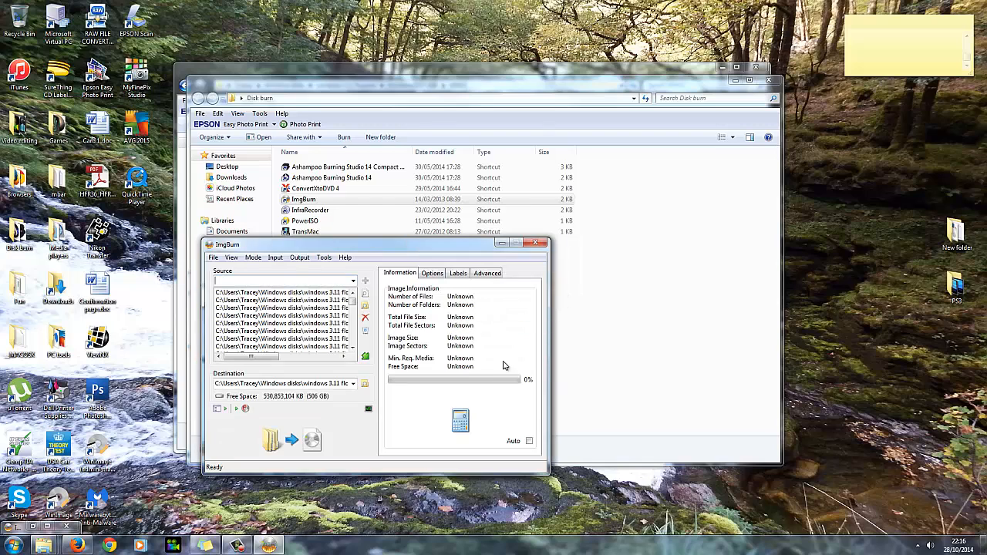
pyautogui.moveTo(501, 299)
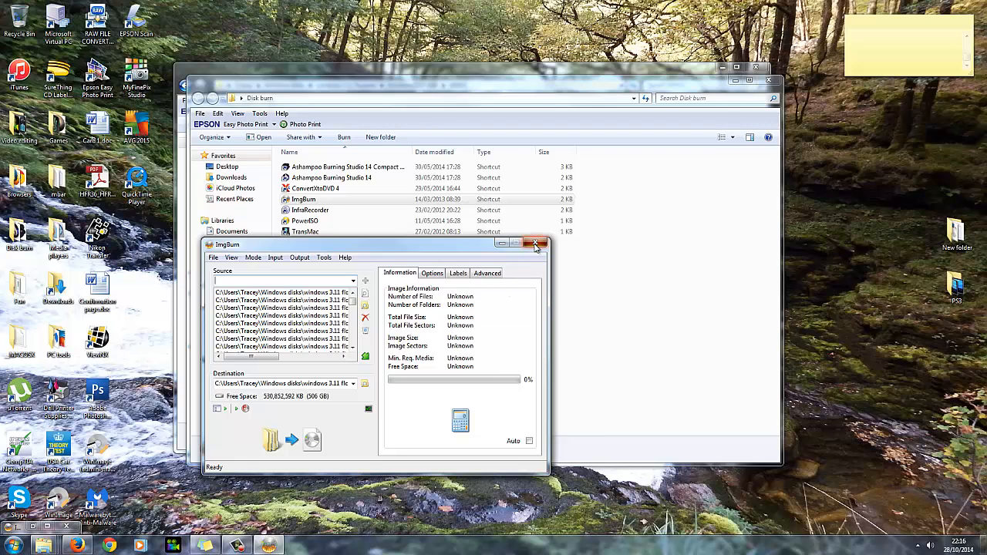
# Close ImgBurn and check the finished WIN311.ISO inside the win311 folder
pyautogui.click(535, 244)
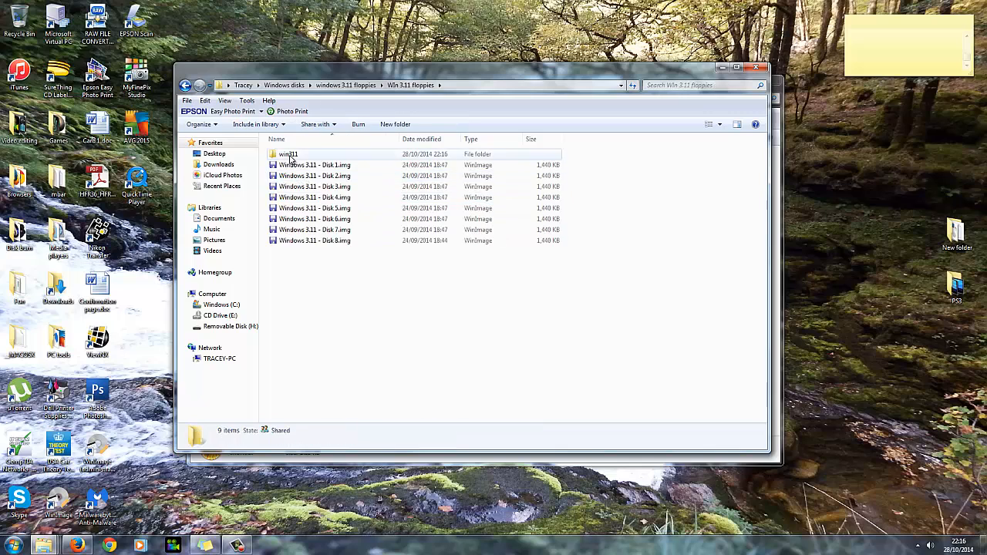
pyautogui.doubleClick(289, 154)
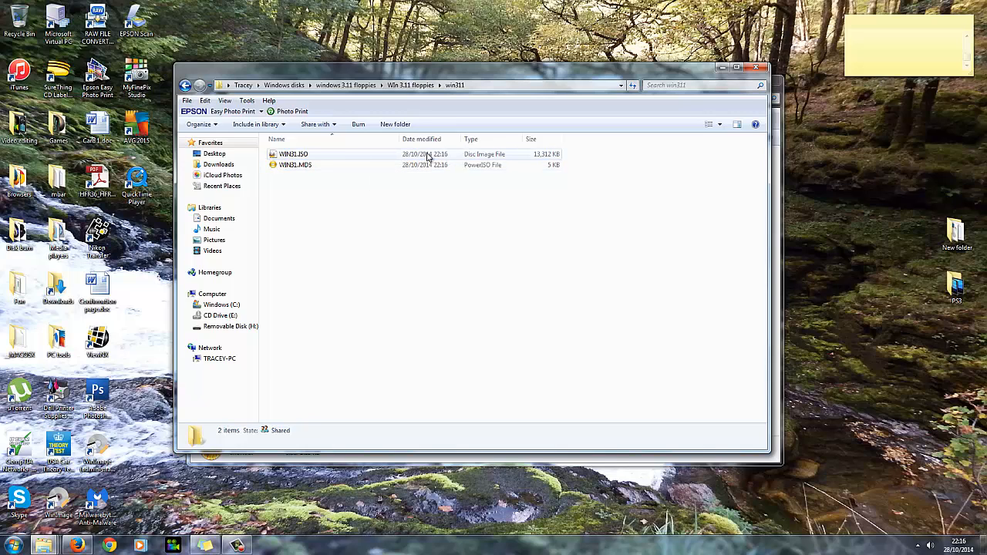
pyautogui.click(293, 155)
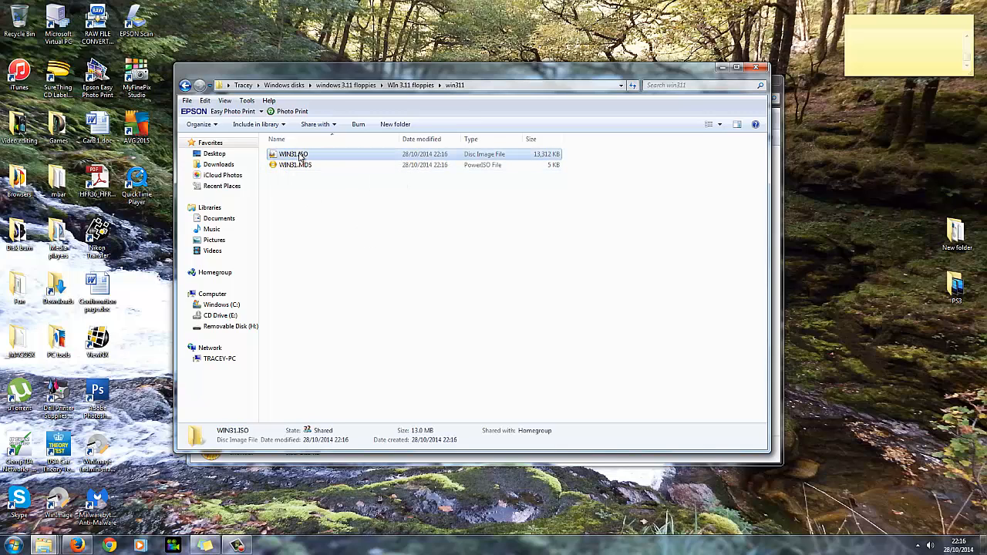
pyautogui.doubleClick(293, 154)
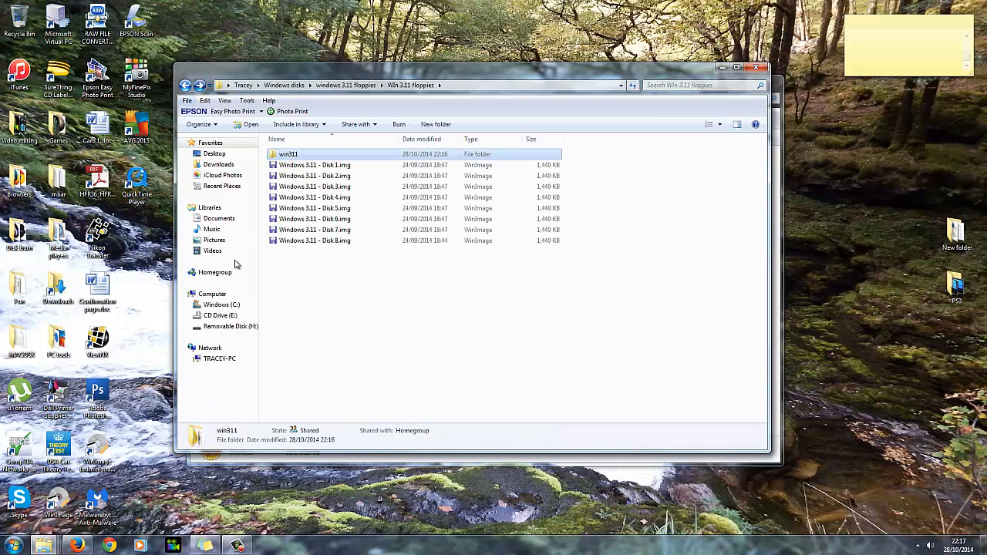
# Navigate up and into the dos root files folder with COMMAND.COM, IO.SYS and MSDOS.SYS, deselecting the files
pyautogui.click(195, 85)
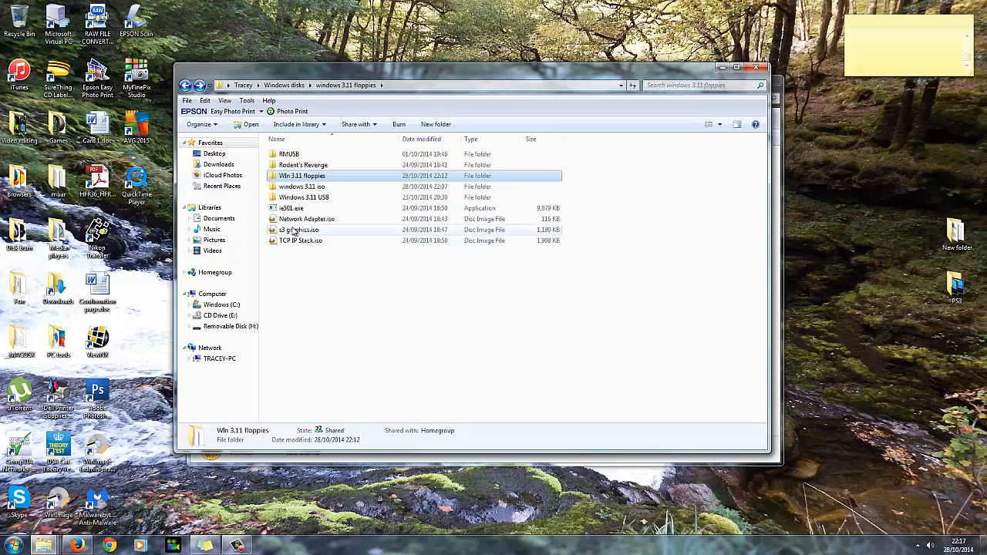
pyautogui.moveTo(202, 83)
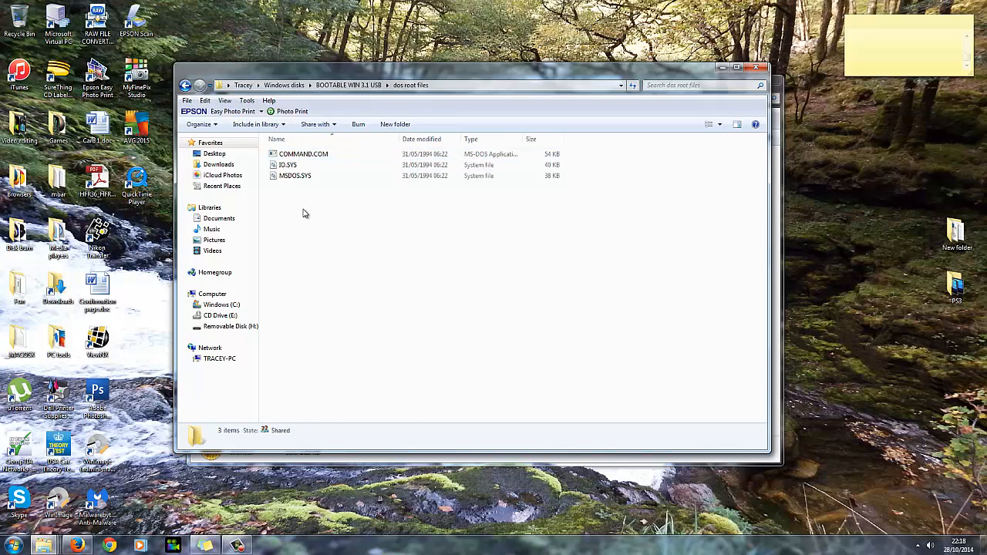
pyautogui.moveTo(407, 235)
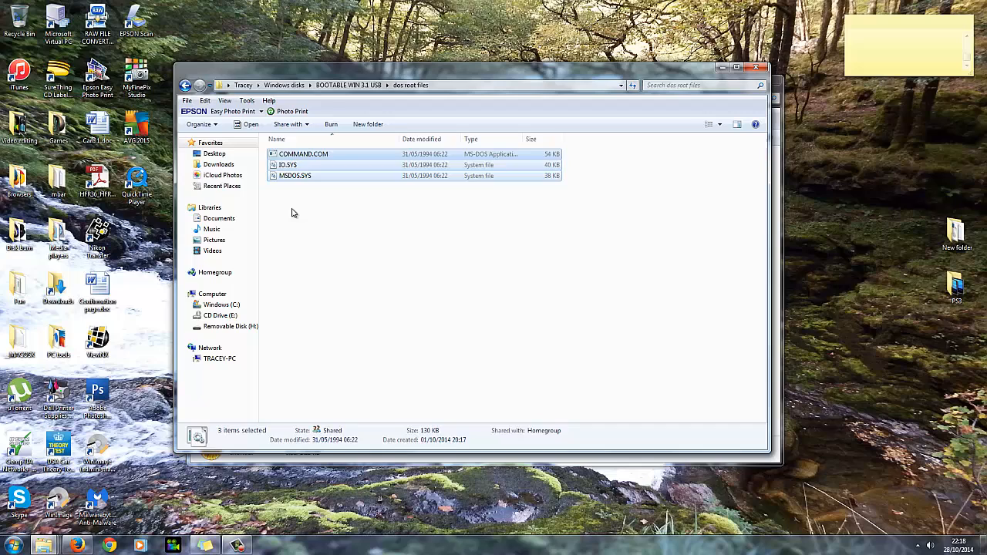
pyautogui.click(334, 224)
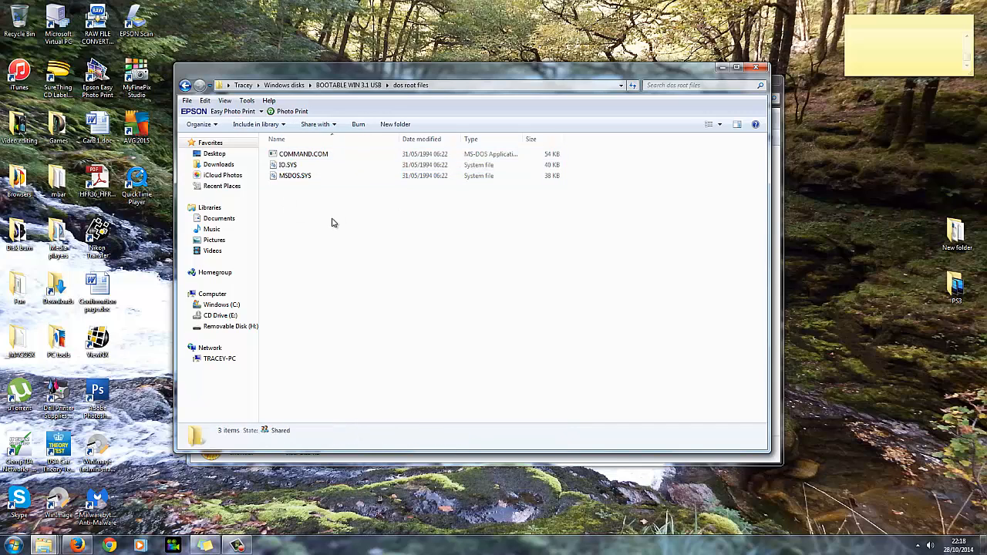